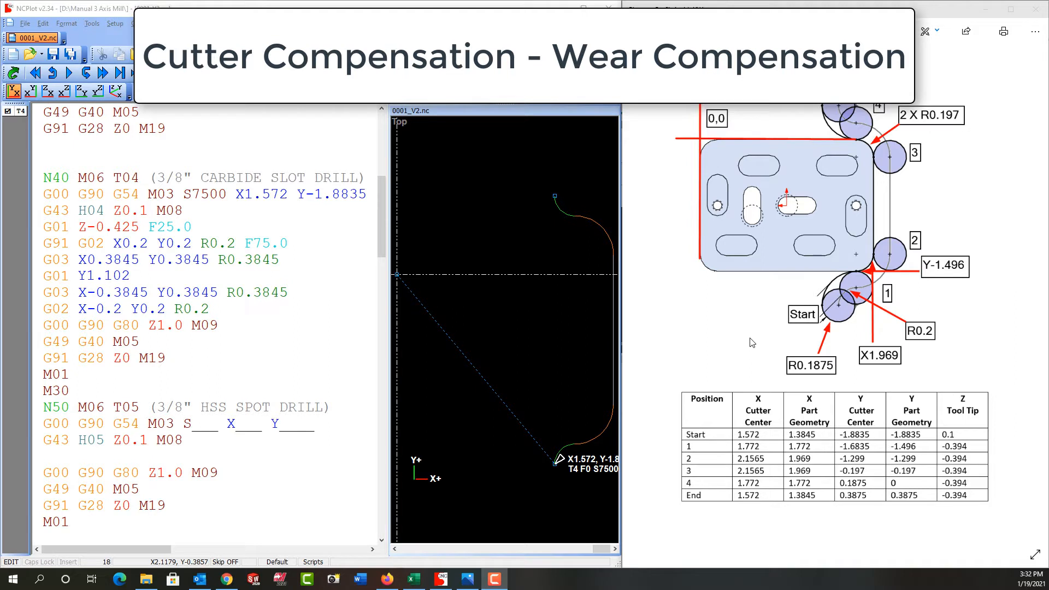
mouse_move(745, 348)
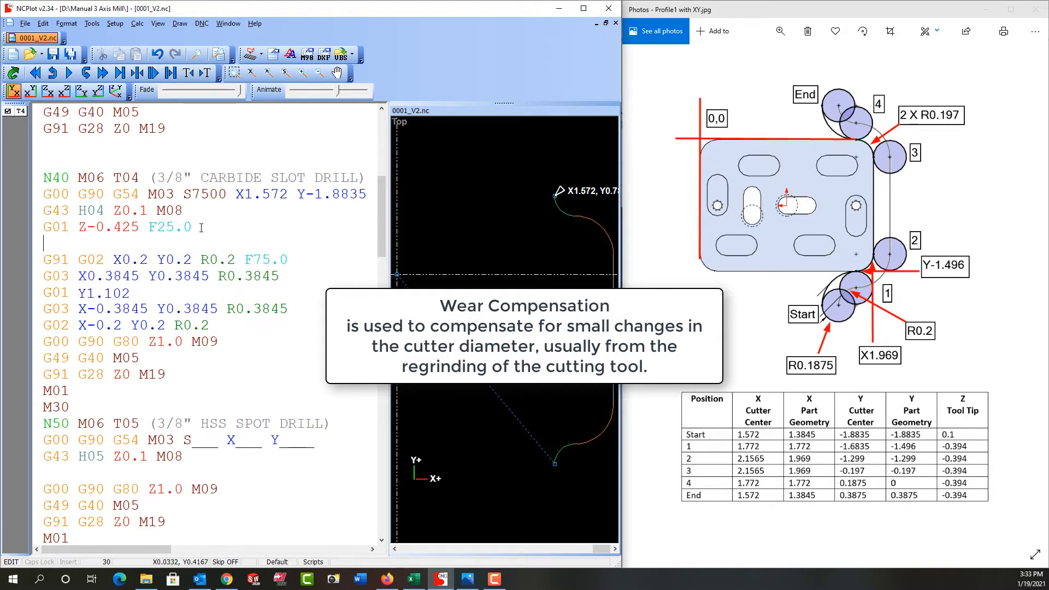
Type the line G42 D04 X1.572 with the comment (D04 = 0, WEAR COMP.).
type("G42")
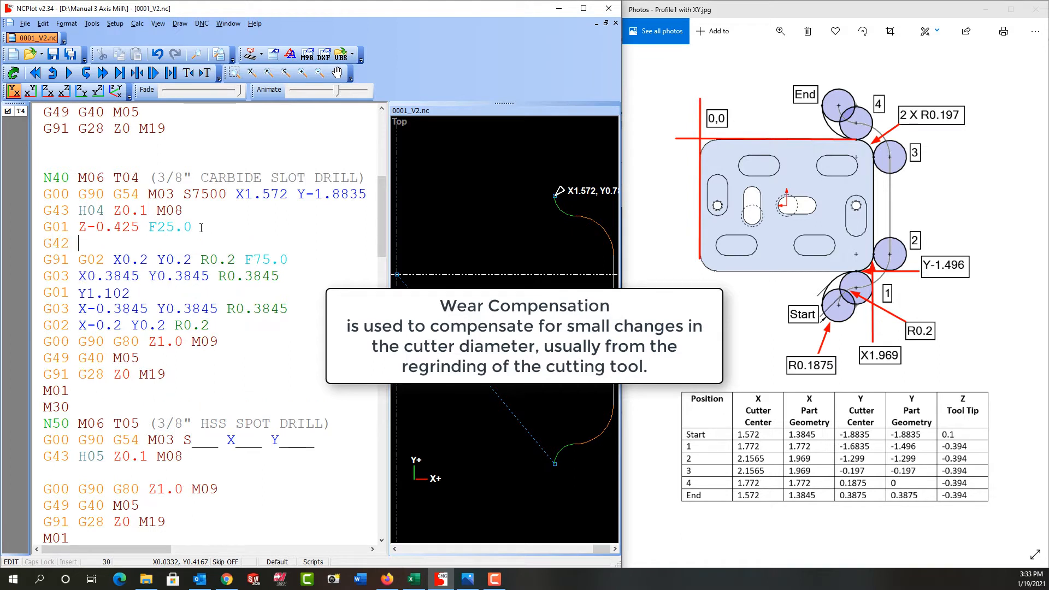
type("D04")
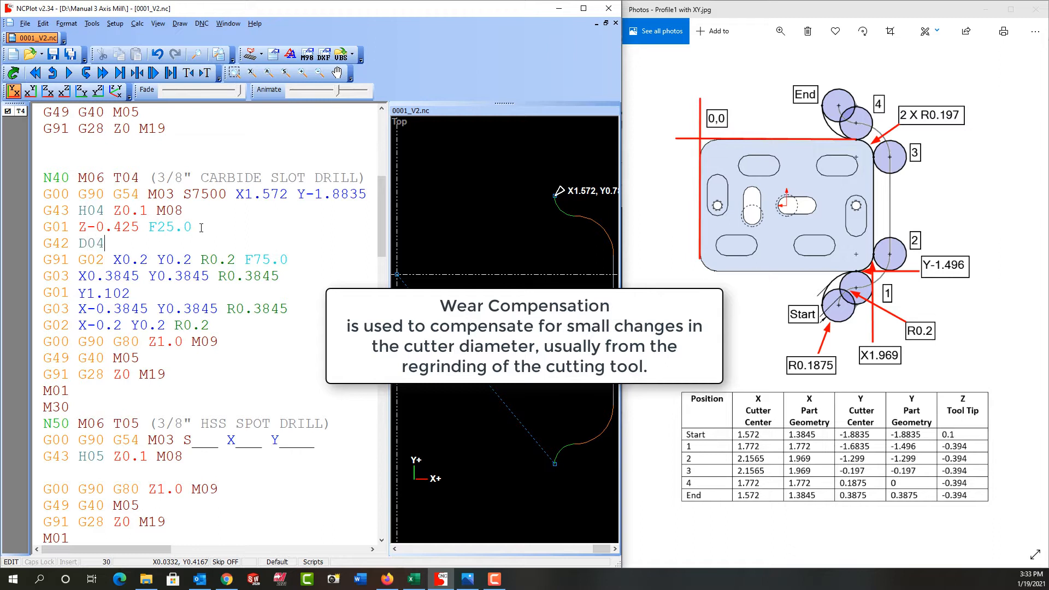
type("X1")
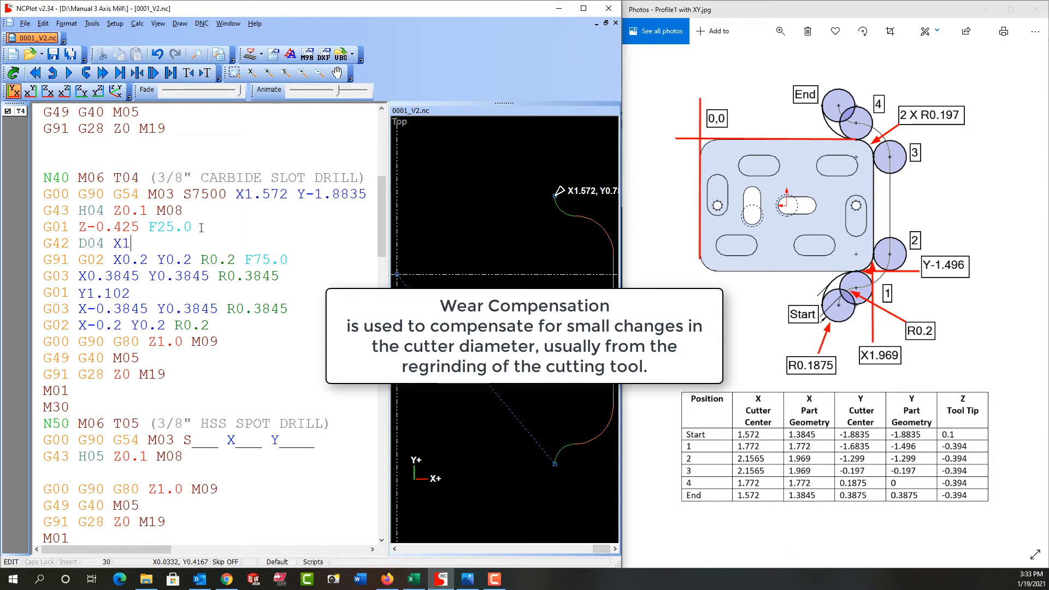
type(".572")
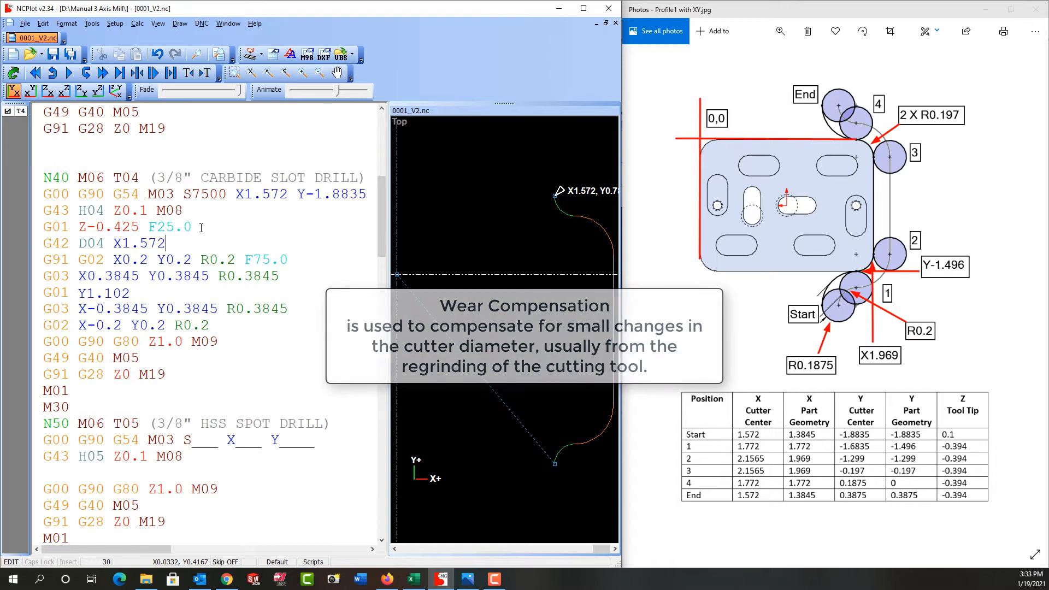
type("(")
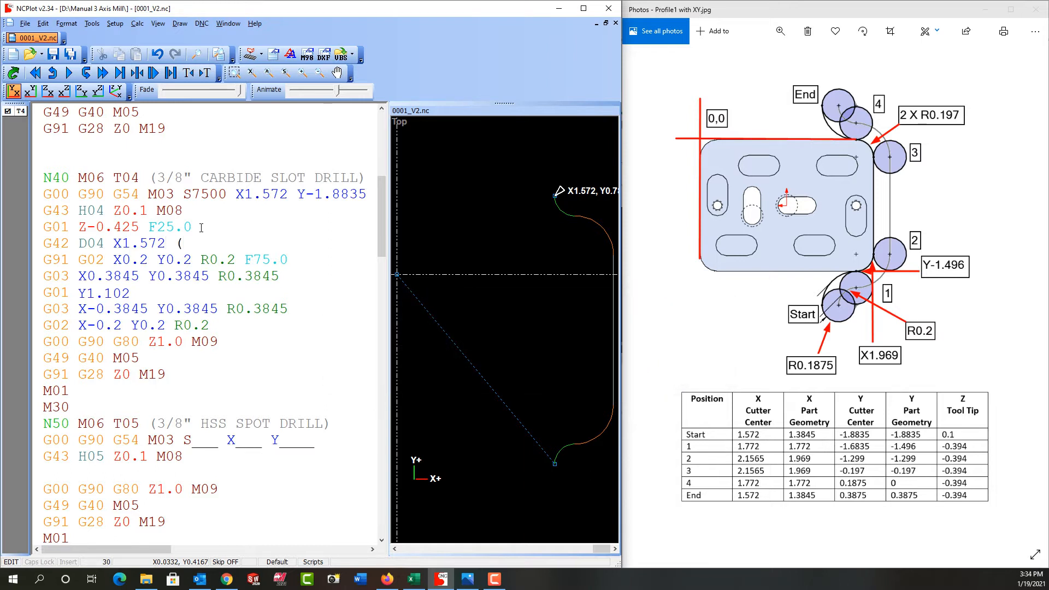
type("D04 =")
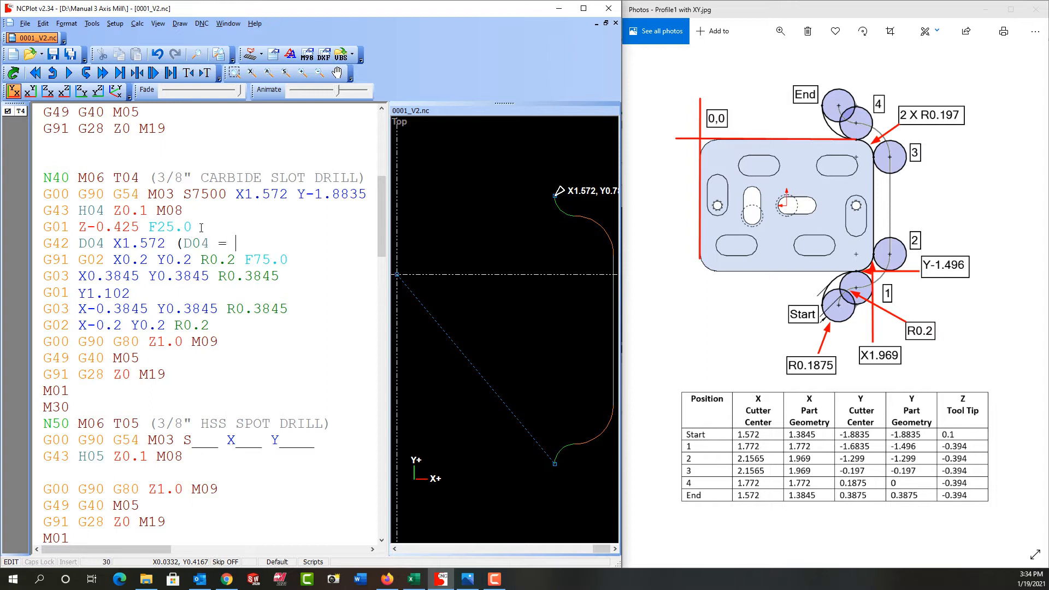
type("0,")
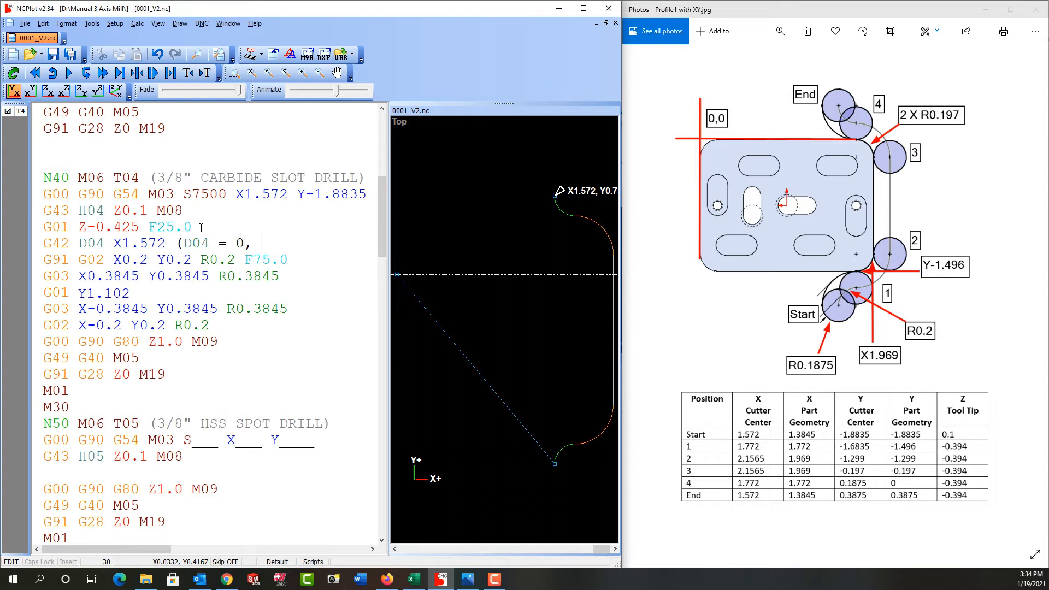
type("WEAR CO")
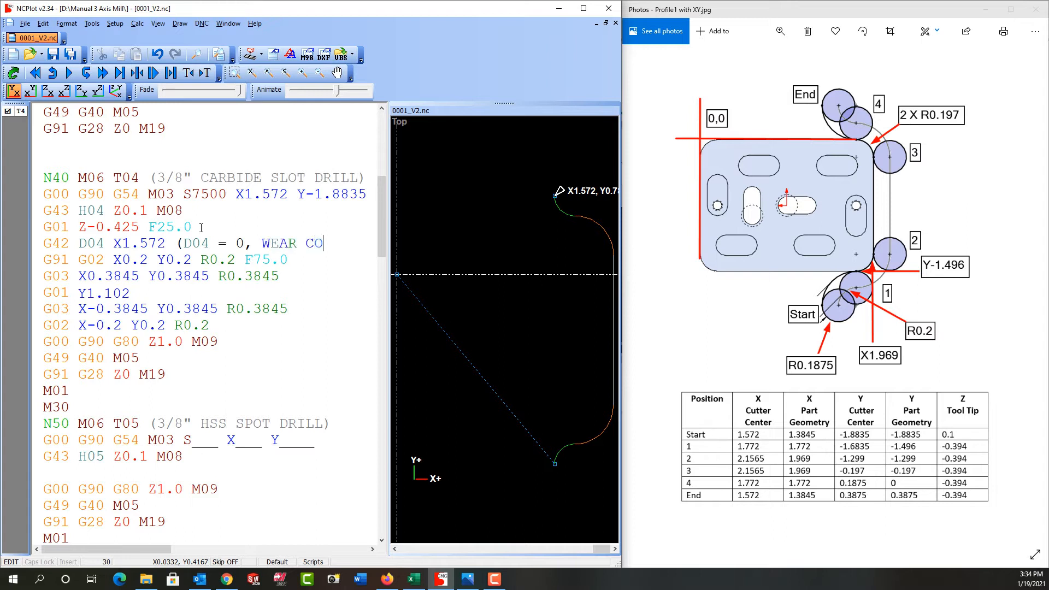
type("MP.")
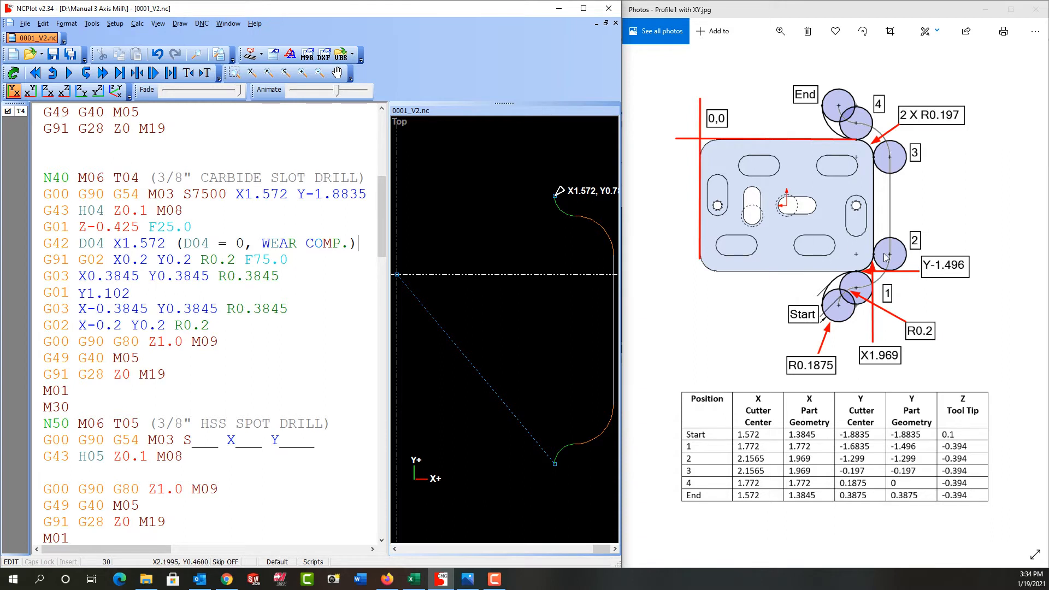
mouse_move(888, 259)
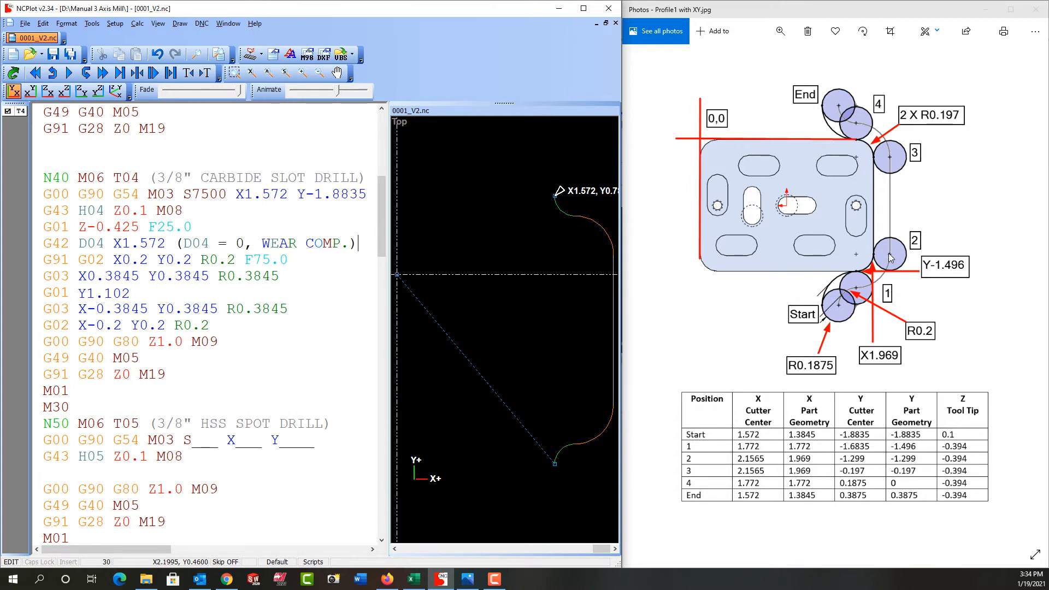
mouse_move(874, 257)
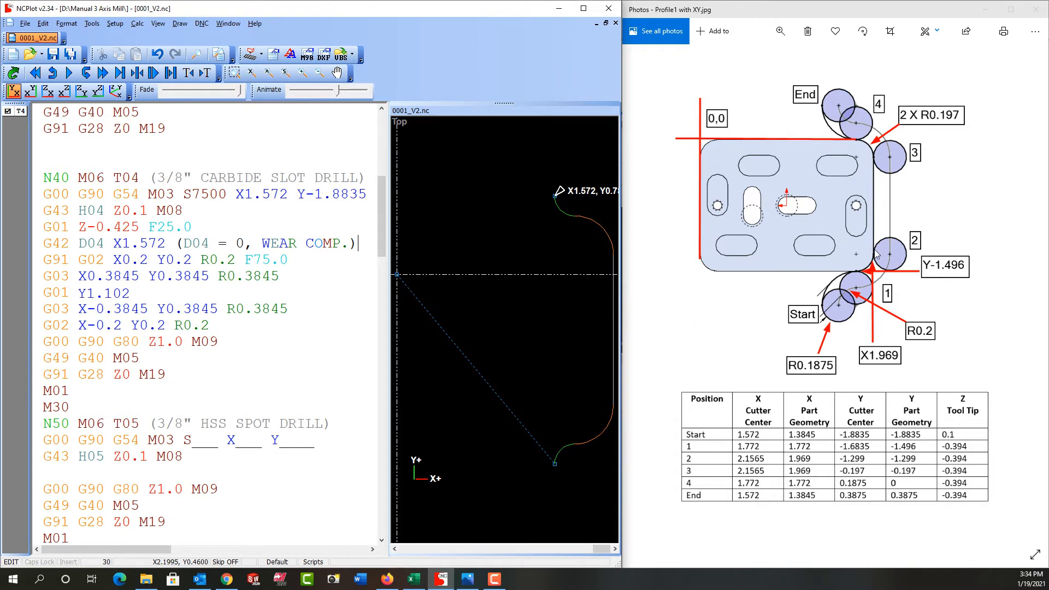
mouse_move(882, 228)
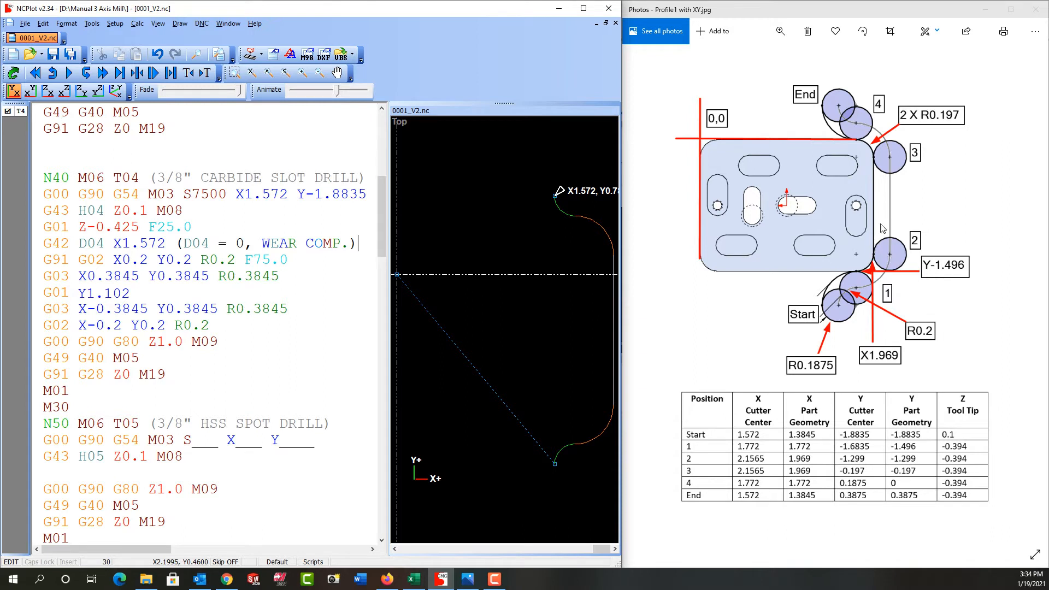
mouse_move(842, 320)
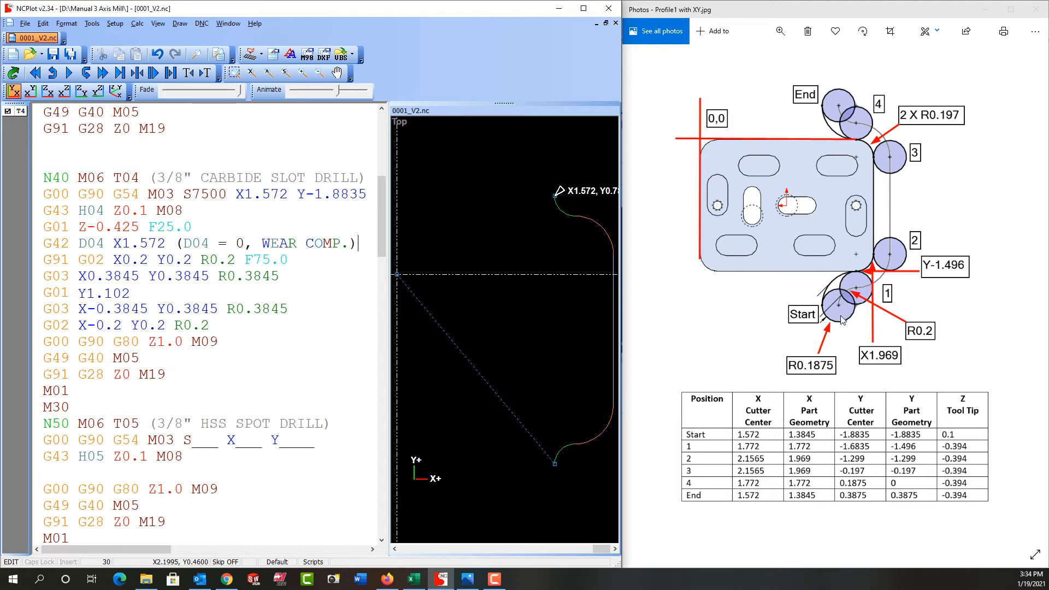
mouse_move(885, 259)
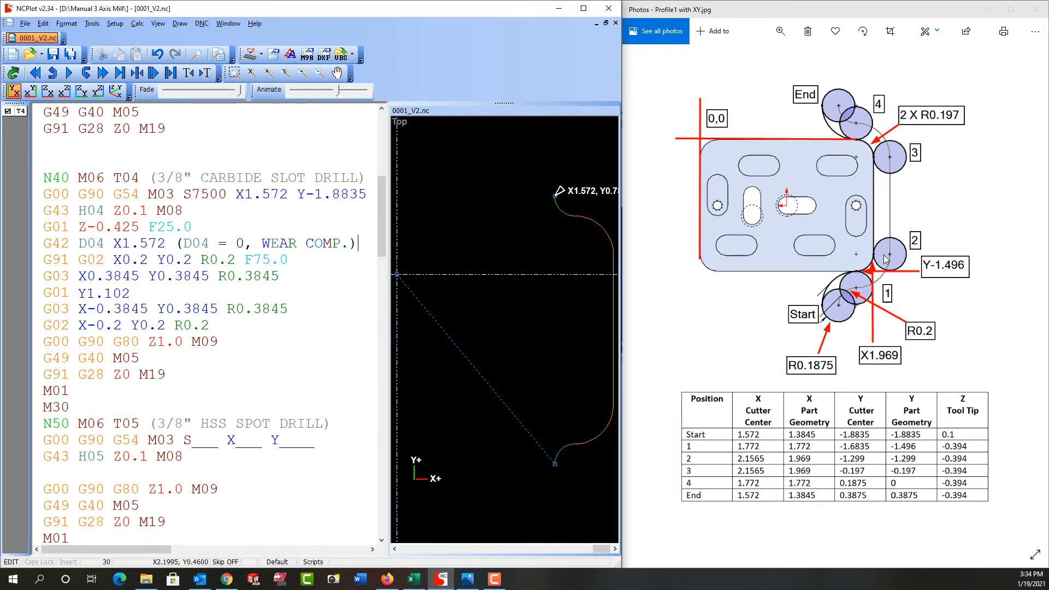
mouse_move(895, 259)
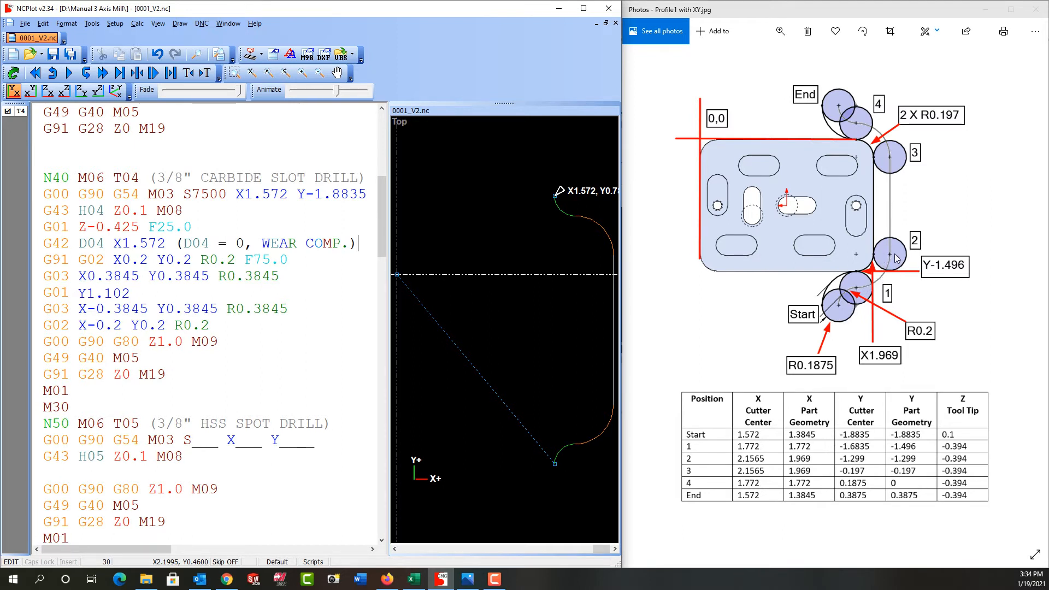
mouse_move(870, 143)
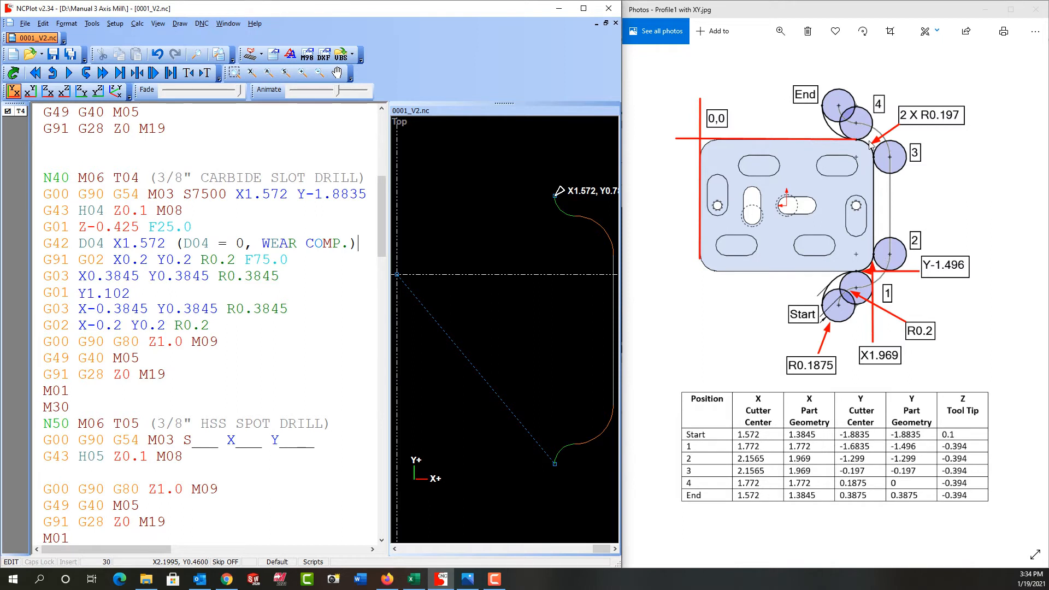
mouse_move(877, 212)
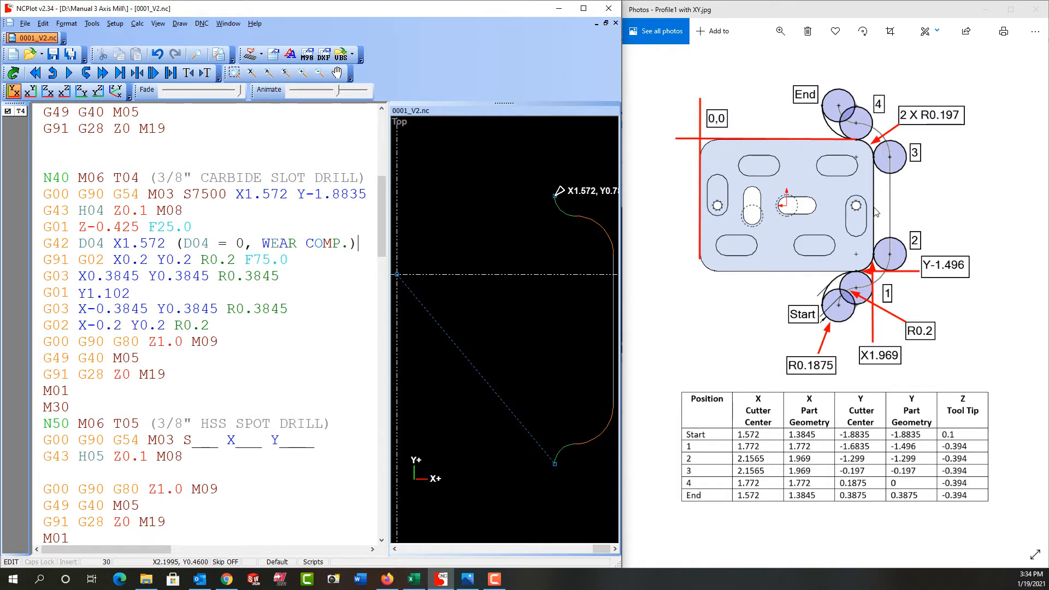
mouse_move(883, 261)
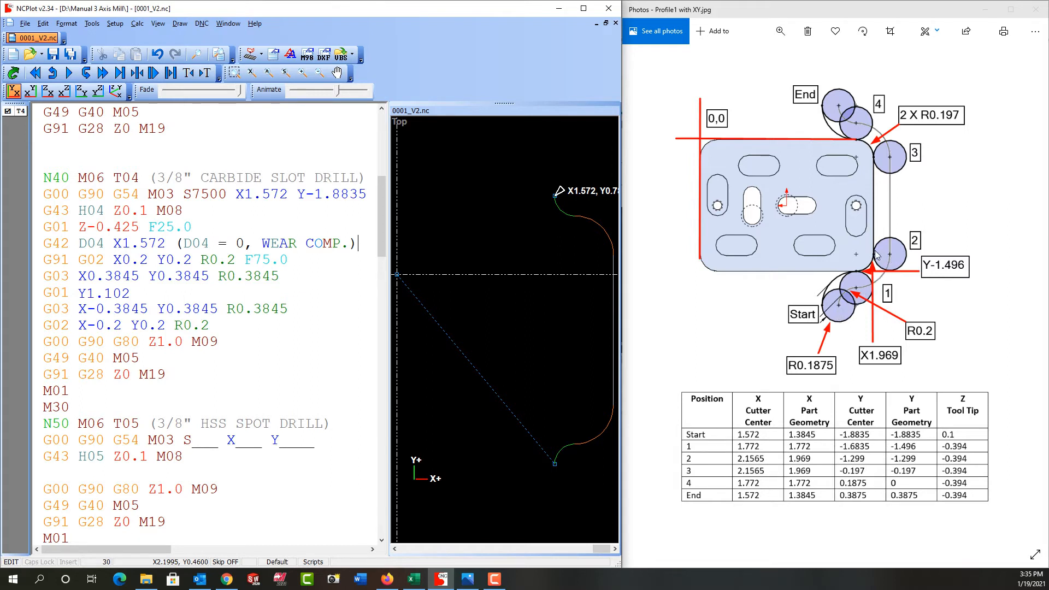
mouse_move(877, 259)
type("6")
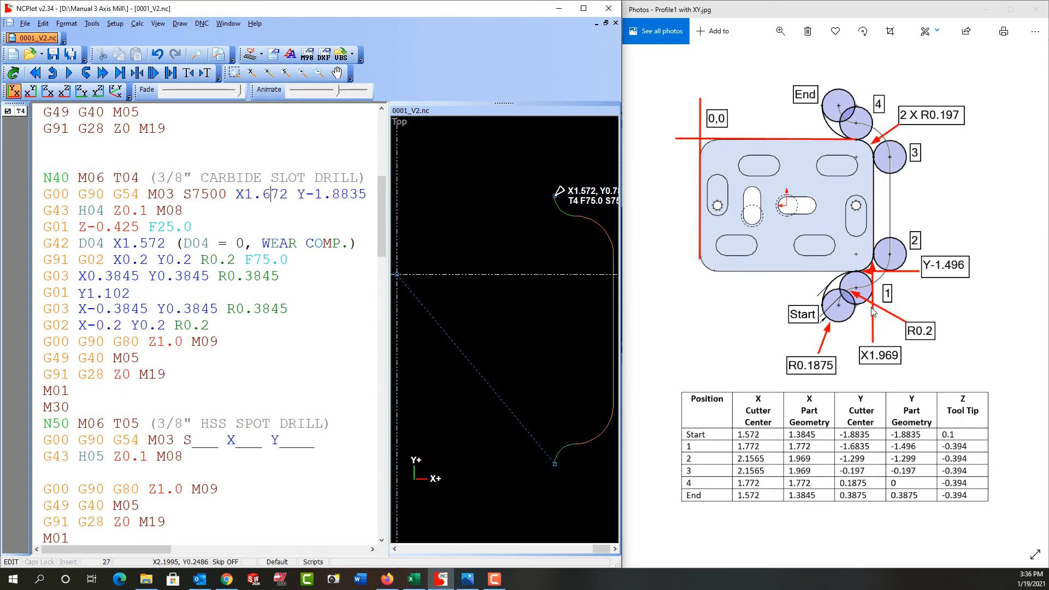
mouse_move(840, 324)
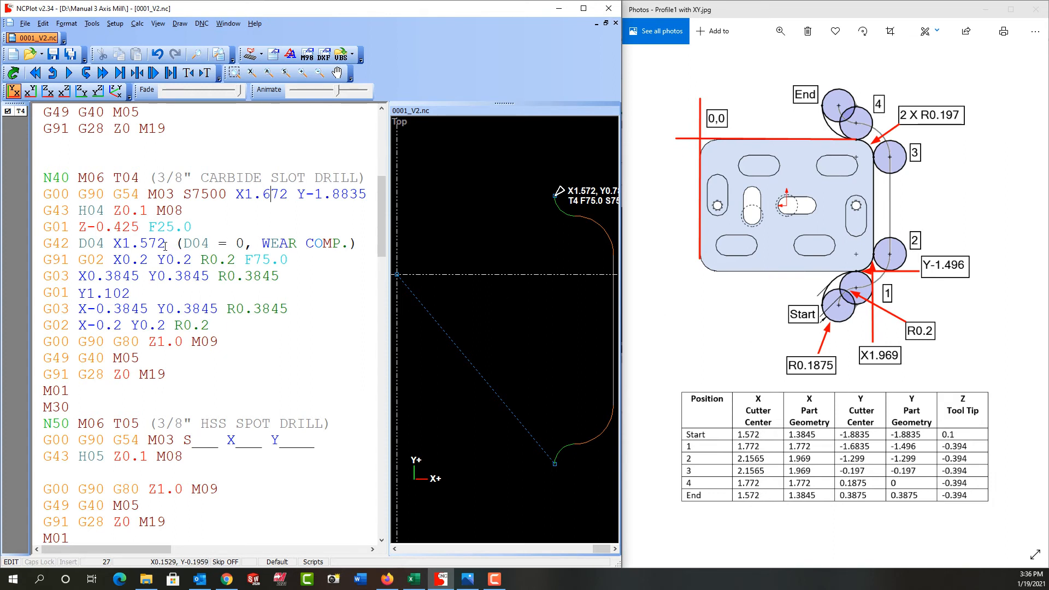
Select the X value in the G00 G90 G54 M03 S7500 rapid start line.
double_click(135, 243)
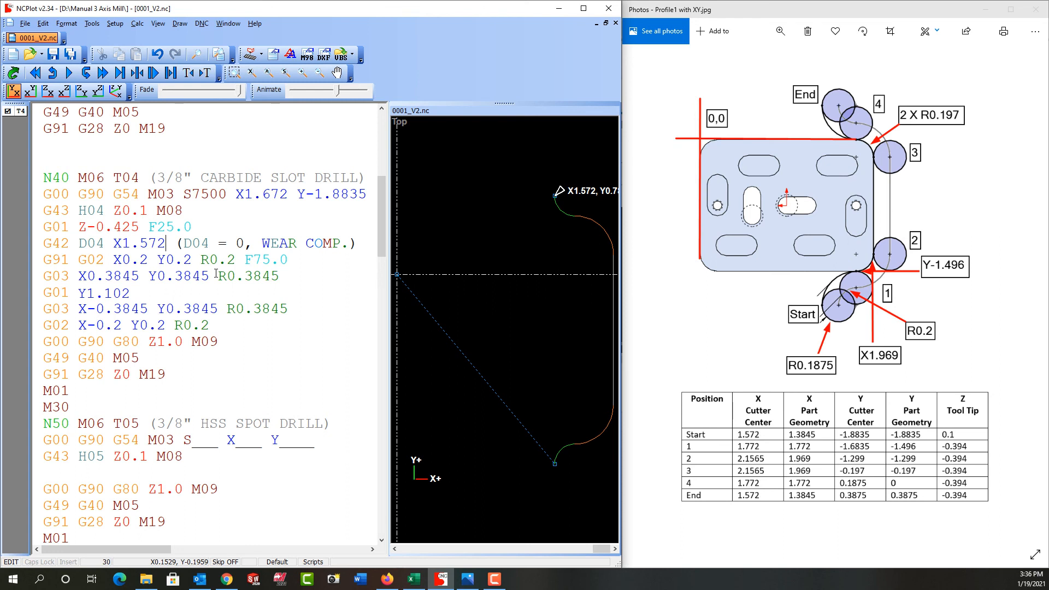
mouse_move(495, 268)
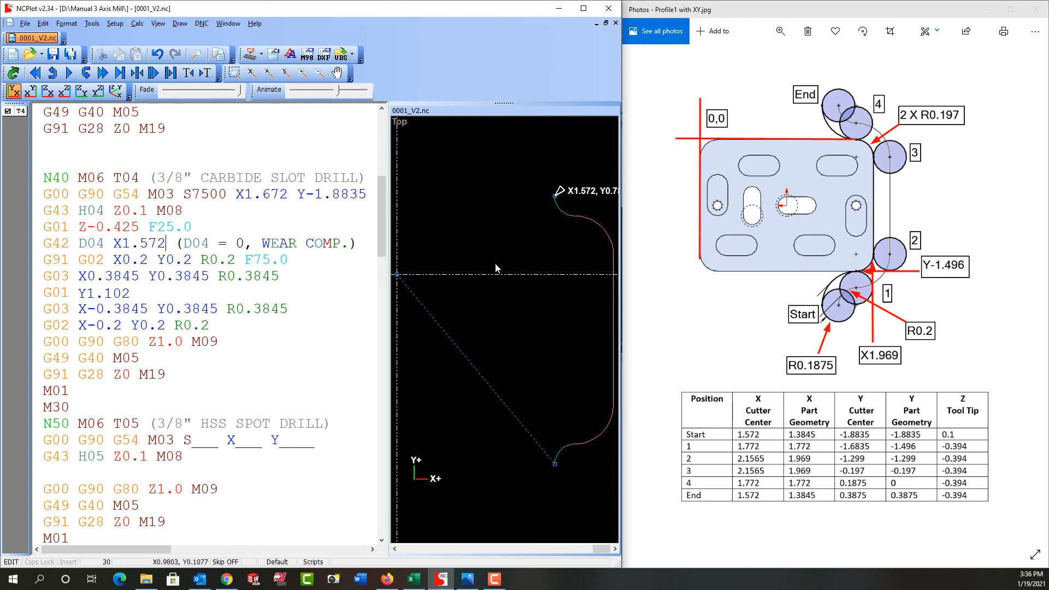
mouse_move(840, 301)
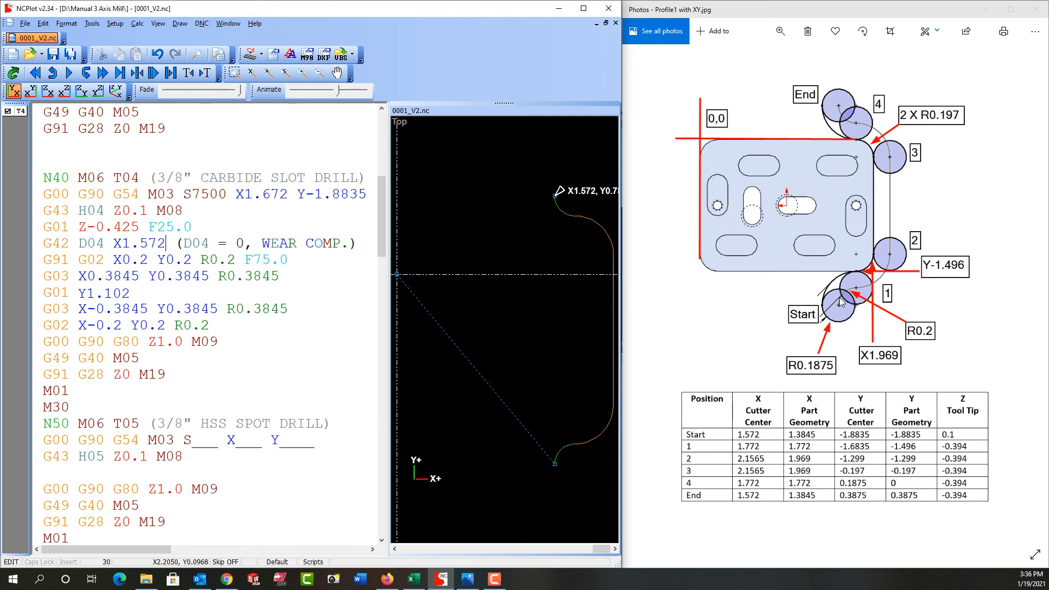